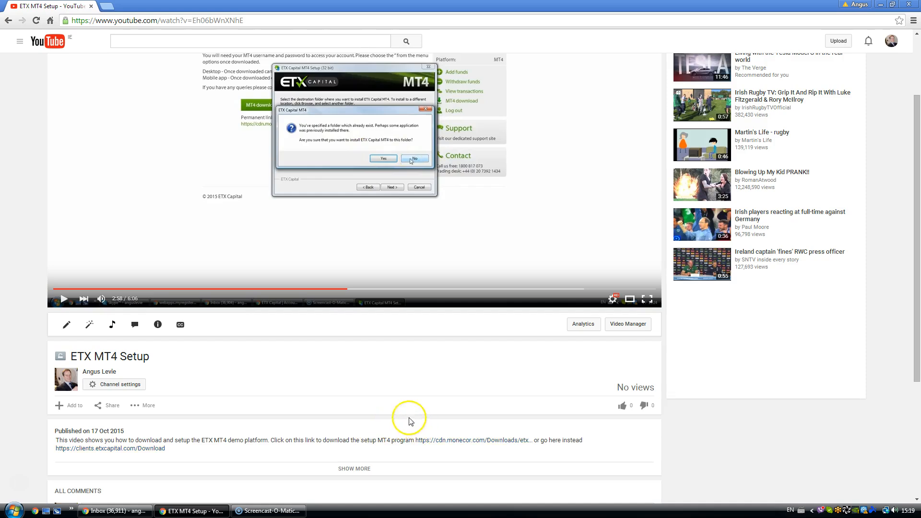
{"action": "mouse_move", "coordinate": [265, 441]}
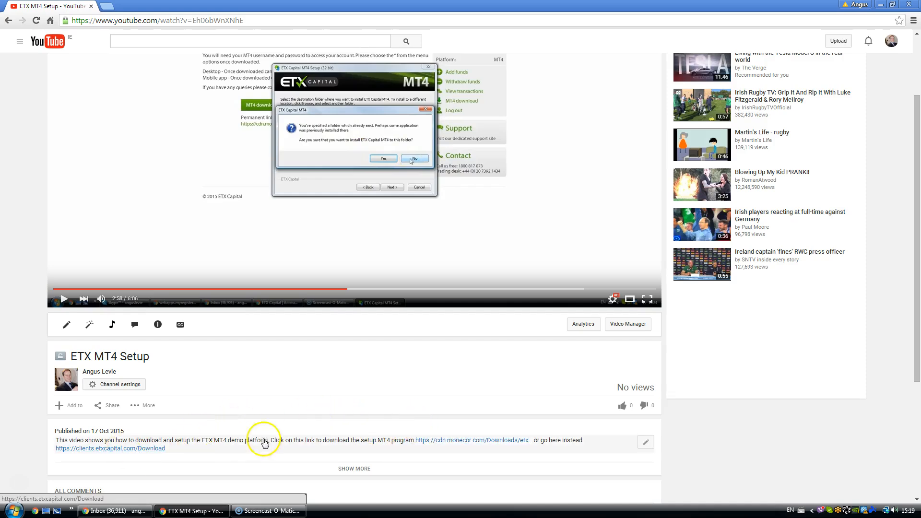
{"action": "mouse_move", "coordinate": [473, 441]}
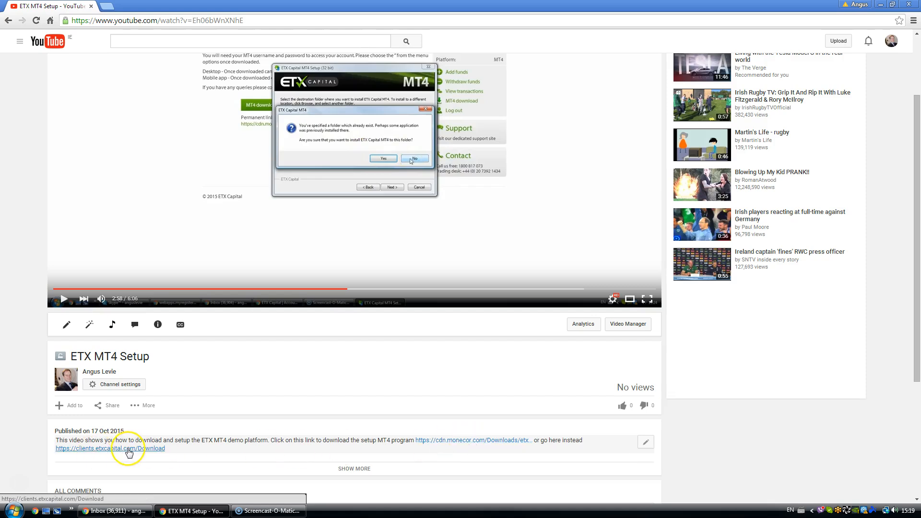
{"action": "mouse_move", "coordinate": [130, 454]}
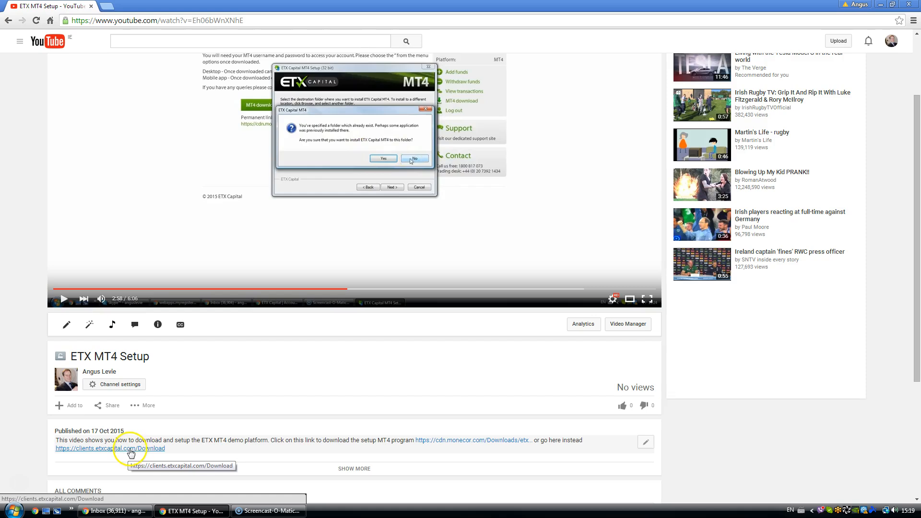
{"action": "mouse_move", "coordinate": [457, 445]}
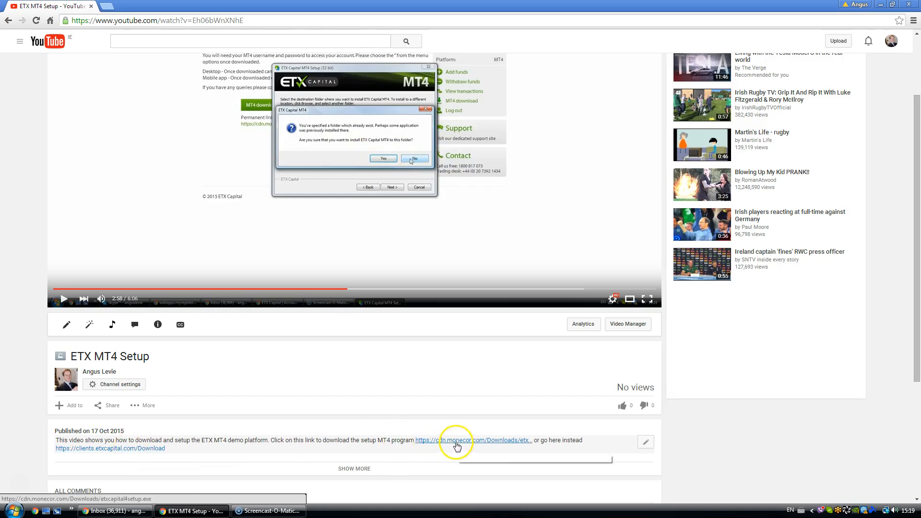
Follow the cdn.monecor.com download link and run the downloaded etxcapital4setup.exe installer
{"action": "left_click", "coordinate": [456, 441]}
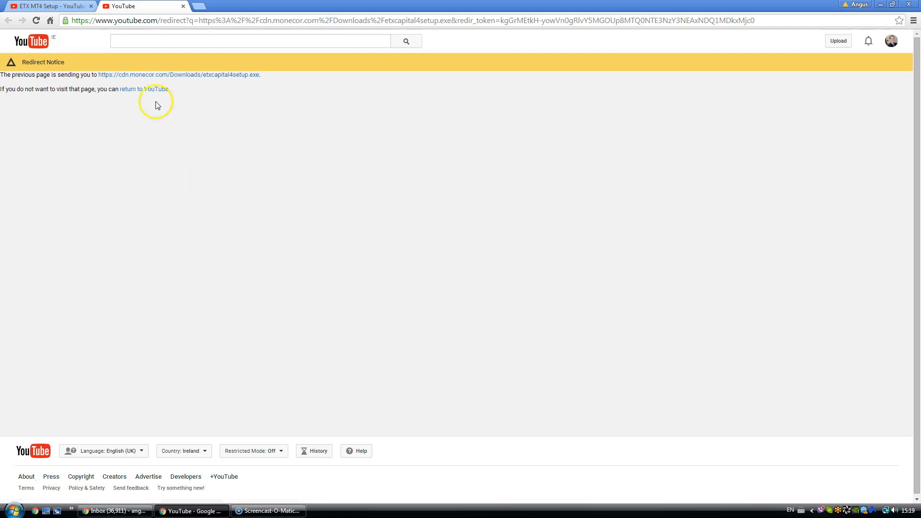
{"action": "left_click", "coordinate": [179, 75]}
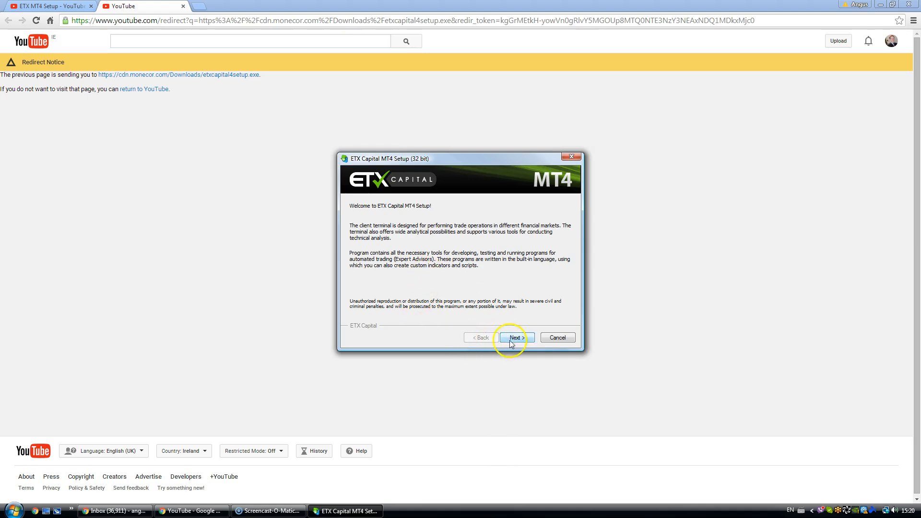
Agree to the licence terms and untick 'Open MQL5.community website' on the destination page
{"action": "left_click", "coordinate": [513, 337]}
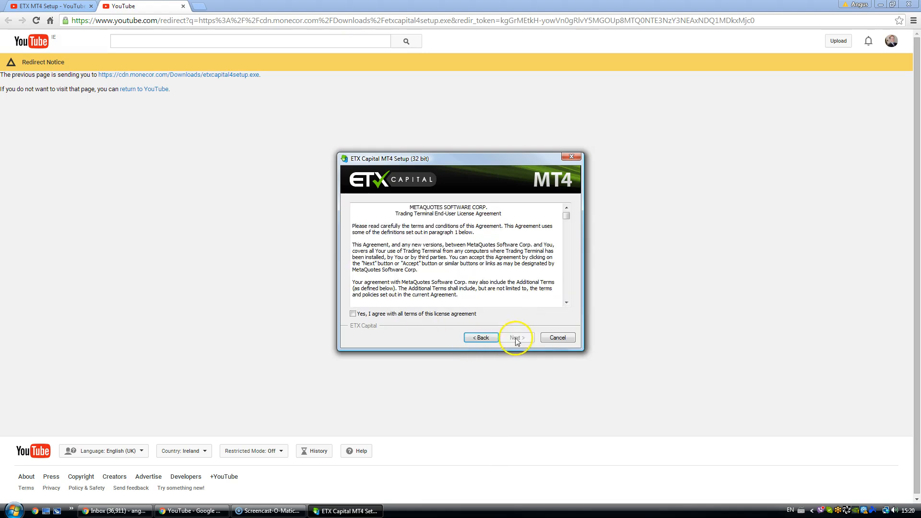
{"action": "left_click", "coordinate": [353, 314]}
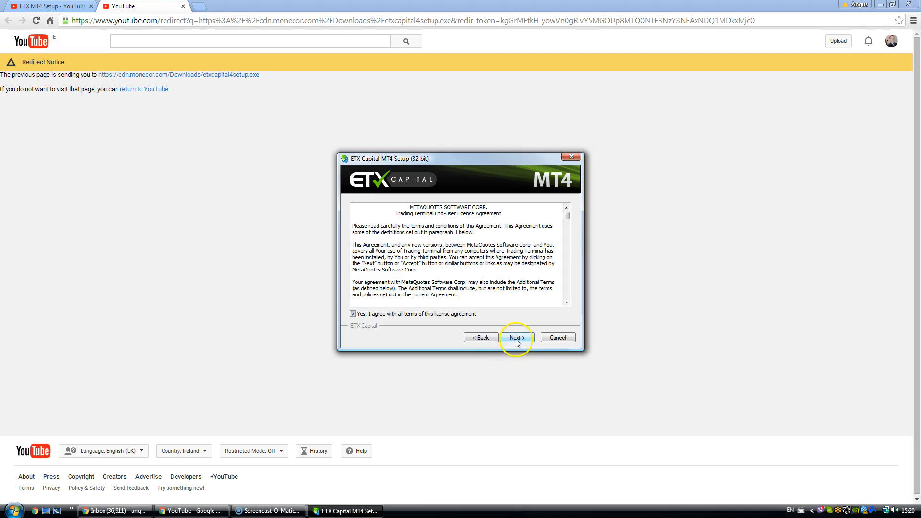
{"action": "left_click", "coordinate": [516, 337]}
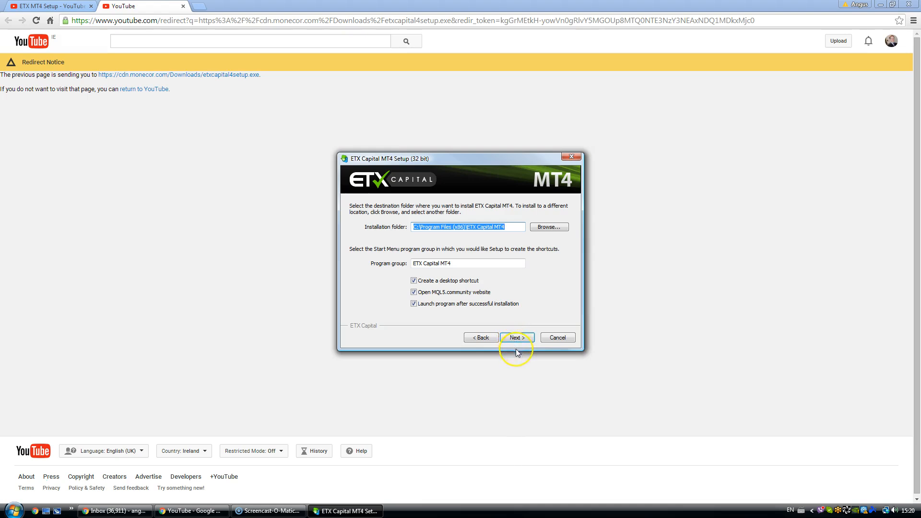
{"action": "mouse_move", "coordinate": [514, 246]}
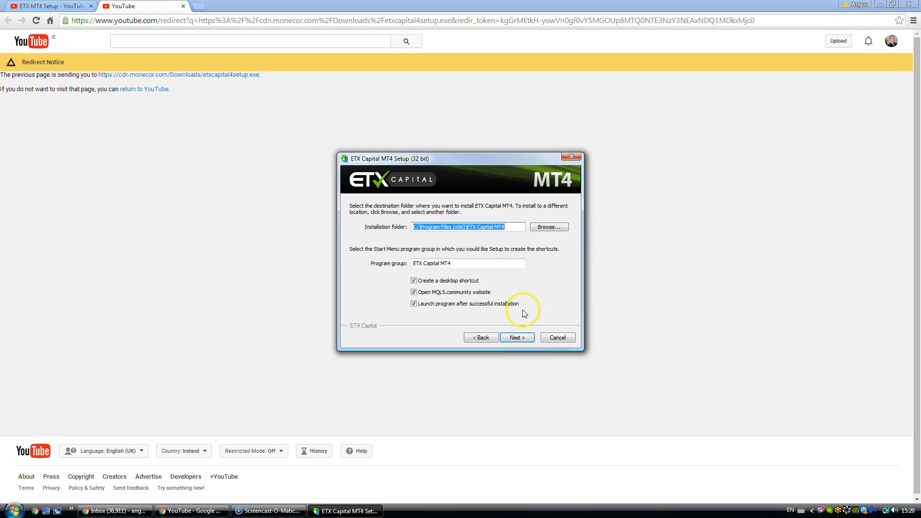
{"action": "left_click", "coordinate": [413, 292]}
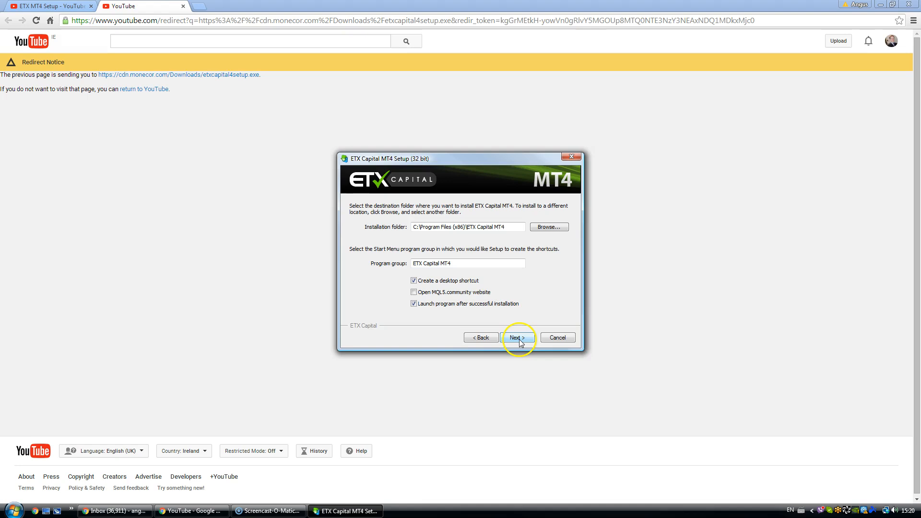
Install into the existing folder, confirming the warning, and finish the completed installer
{"action": "left_click", "coordinate": [517, 338]}
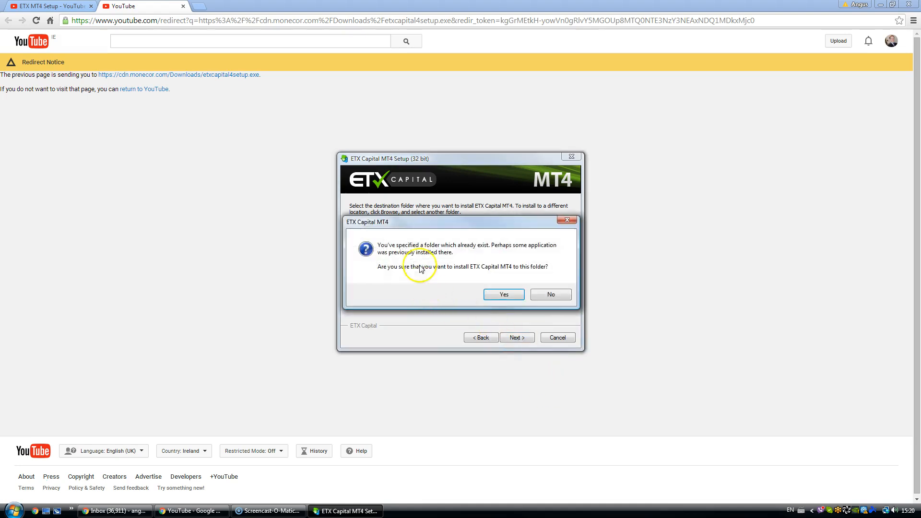
{"action": "mouse_move", "coordinate": [405, 255]}
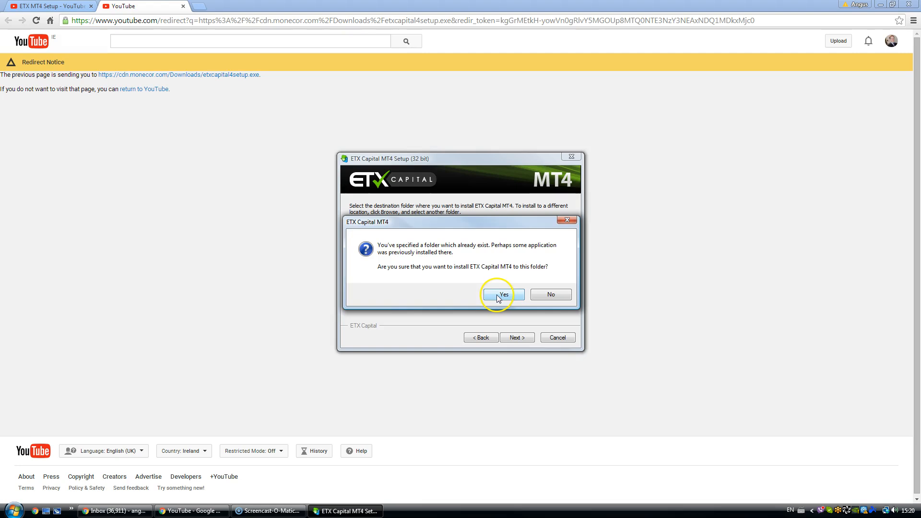
{"action": "left_click", "coordinate": [501, 293]}
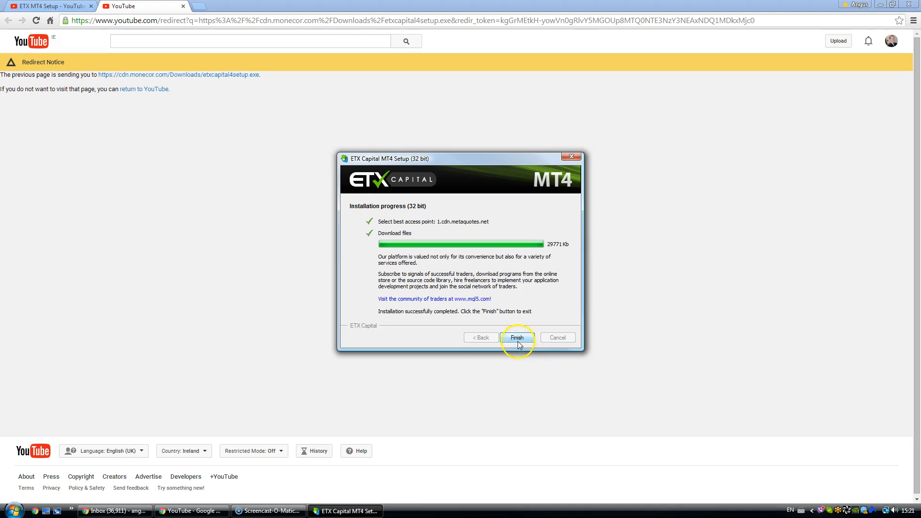
{"action": "left_click", "coordinate": [517, 337]}
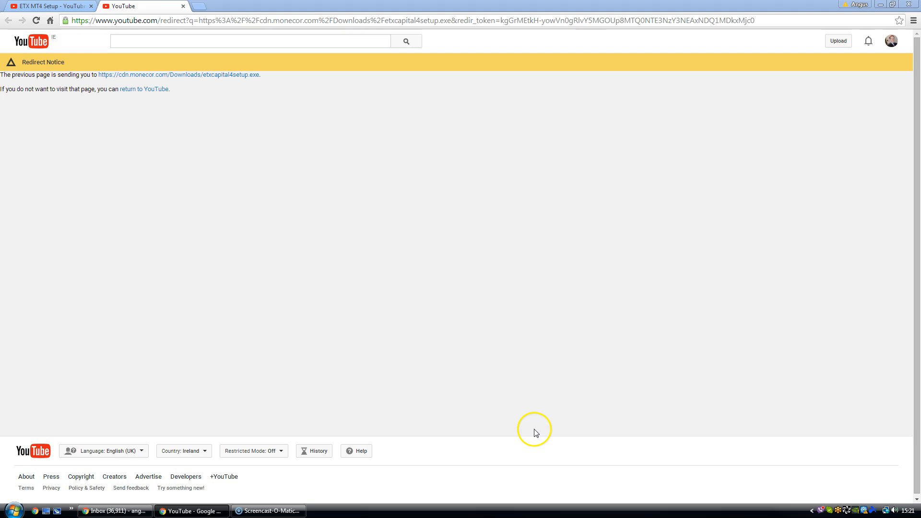
In the launched terminal, choose Open an Account from the File menu
{"action": "left_click", "coordinate": [346, 511]}
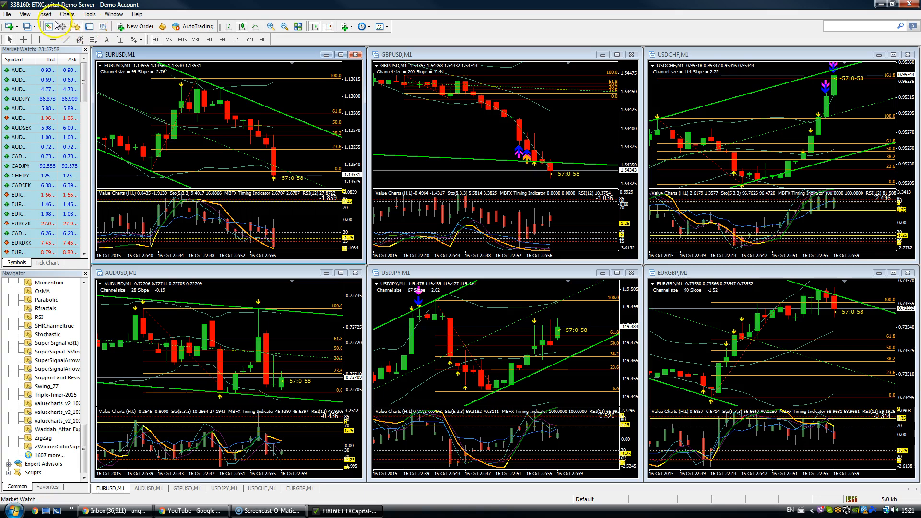
{"action": "left_click", "coordinate": [8, 15]}
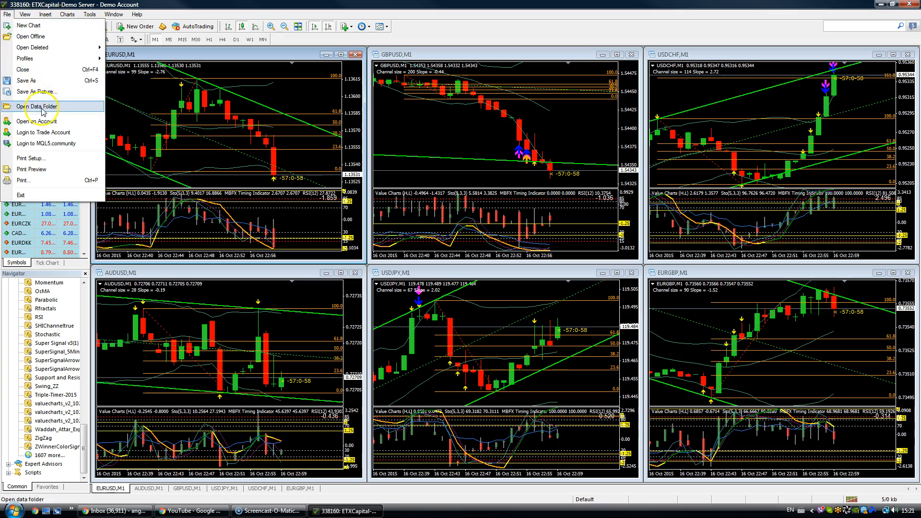
{"action": "mouse_move", "coordinate": [36, 121]}
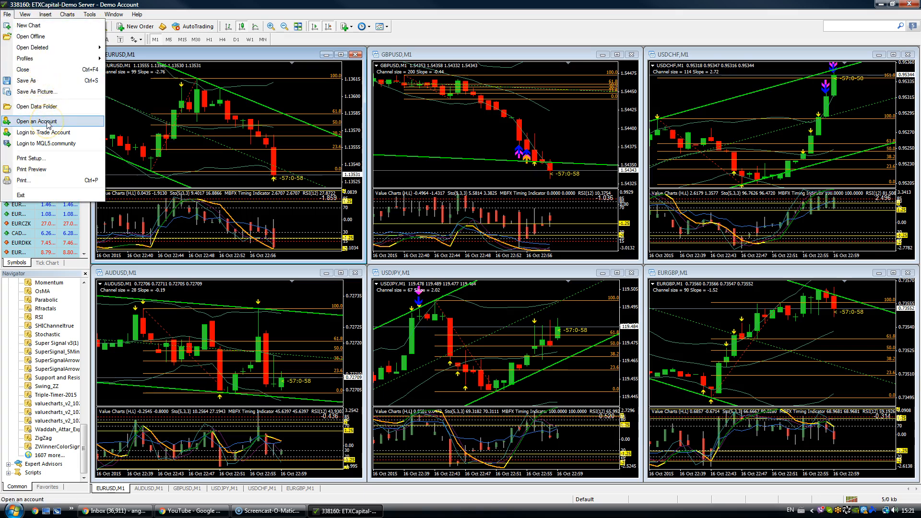
{"action": "left_click", "coordinate": [36, 121]}
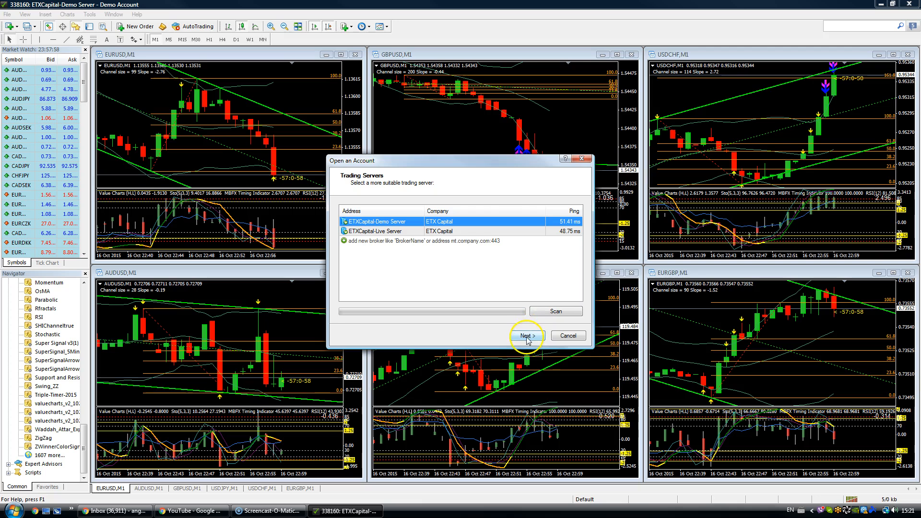
Register a new demo account on ETXCapital-Demo Server with newsletter agreement ticked and log in
{"action": "left_click", "coordinate": [526, 336]}
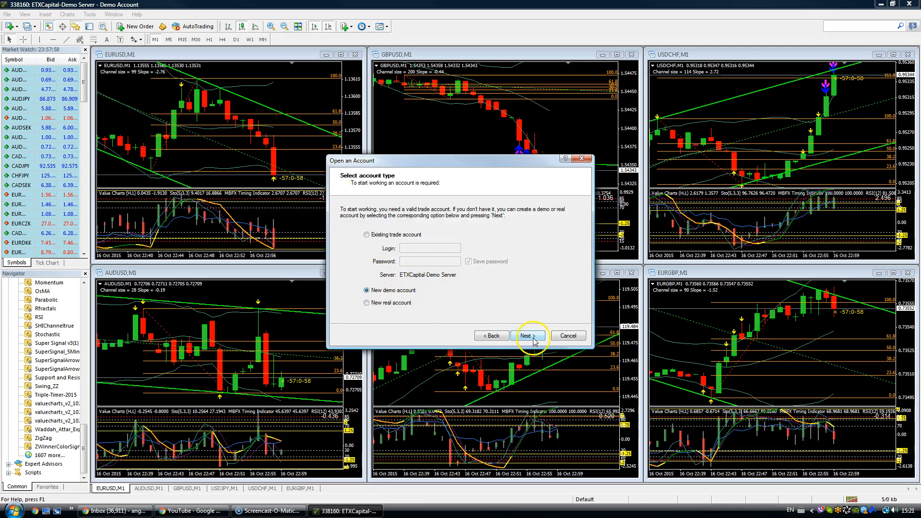
{"action": "left_click", "coordinate": [527, 336]}
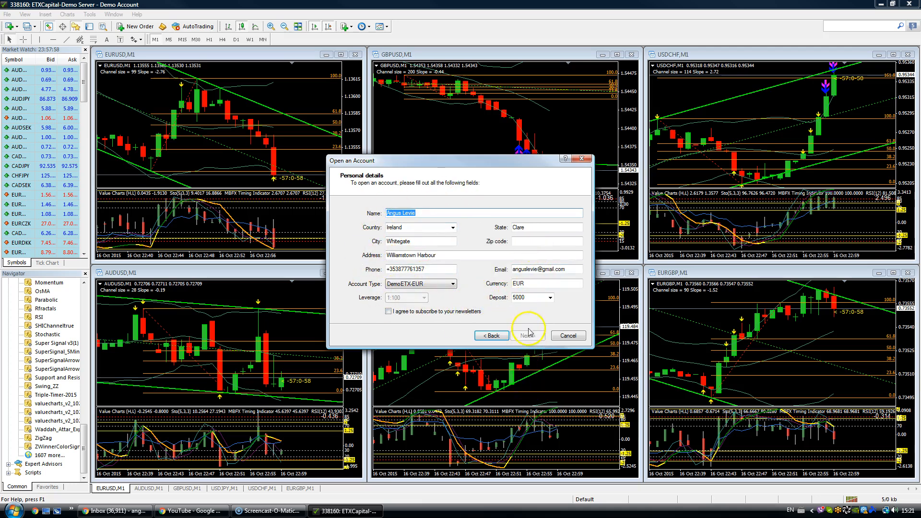
{"action": "left_click", "coordinate": [388, 311]}
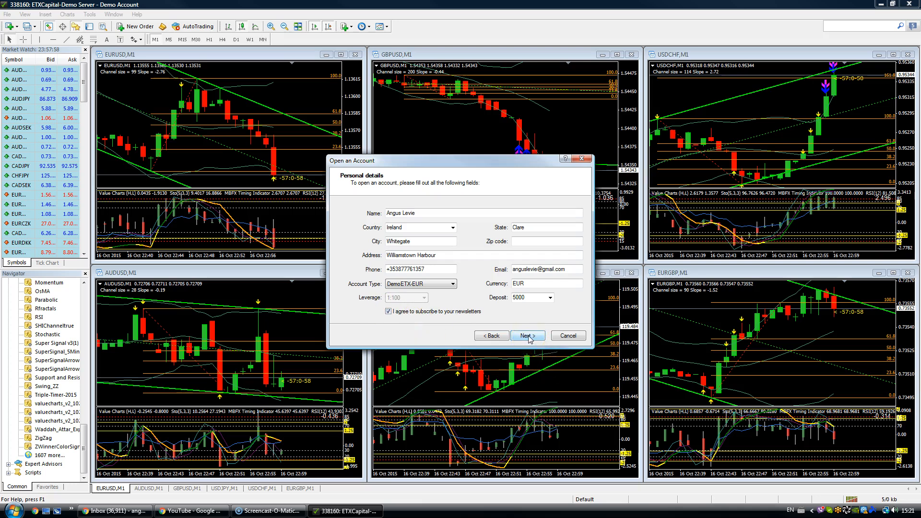
{"action": "left_click", "coordinate": [525, 336]}
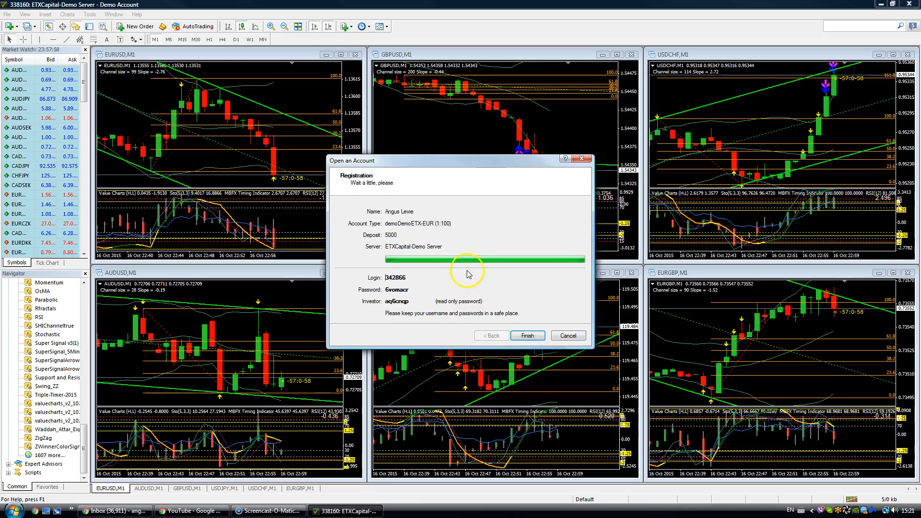
{"action": "mouse_move", "coordinate": [412, 310]}
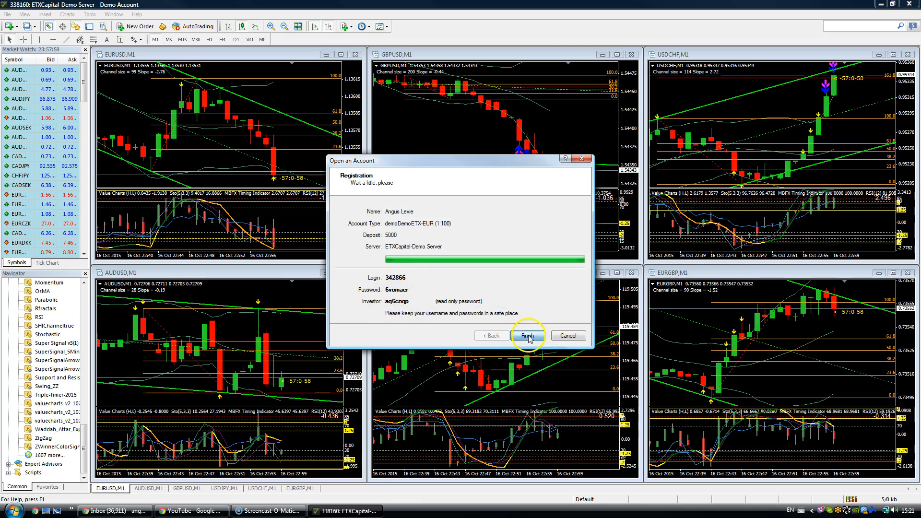
{"action": "left_click", "coordinate": [527, 336]}
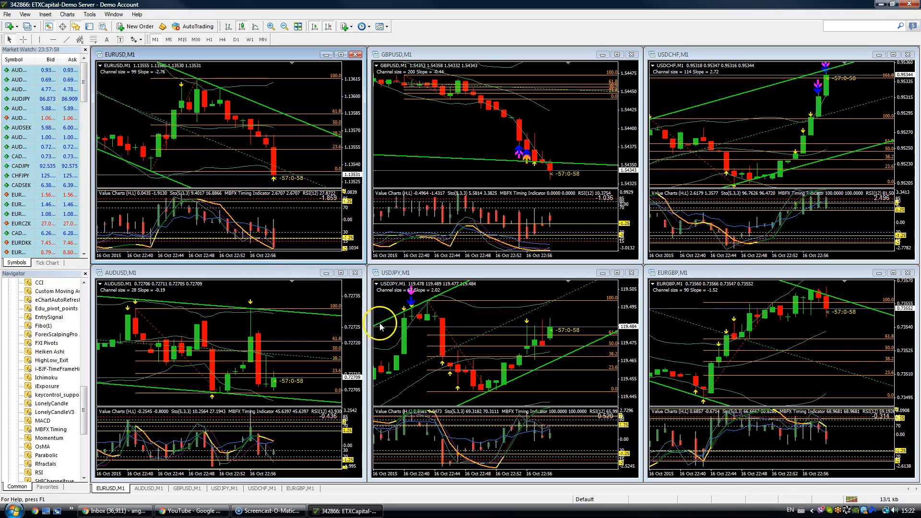
{"action": "mouse_move", "coordinate": [174, 110]}
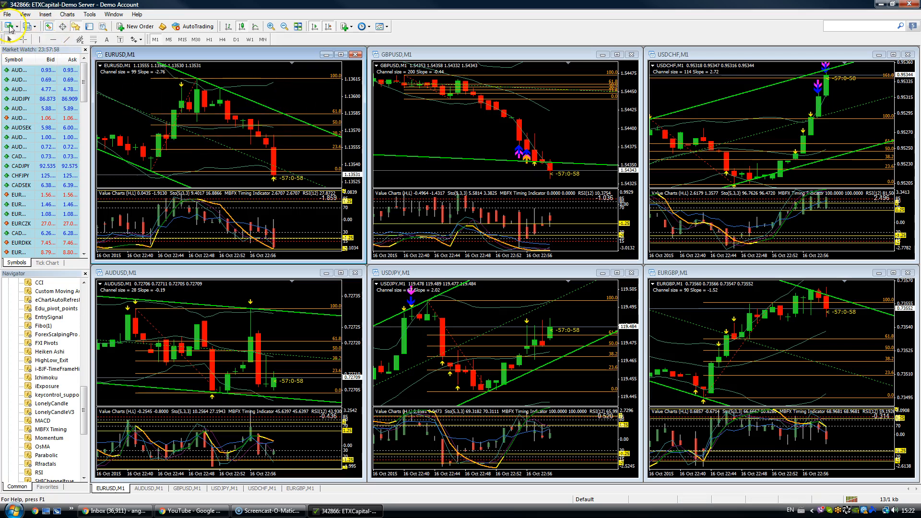
{"action": "mouse_move", "coordinate": [12, 26]}
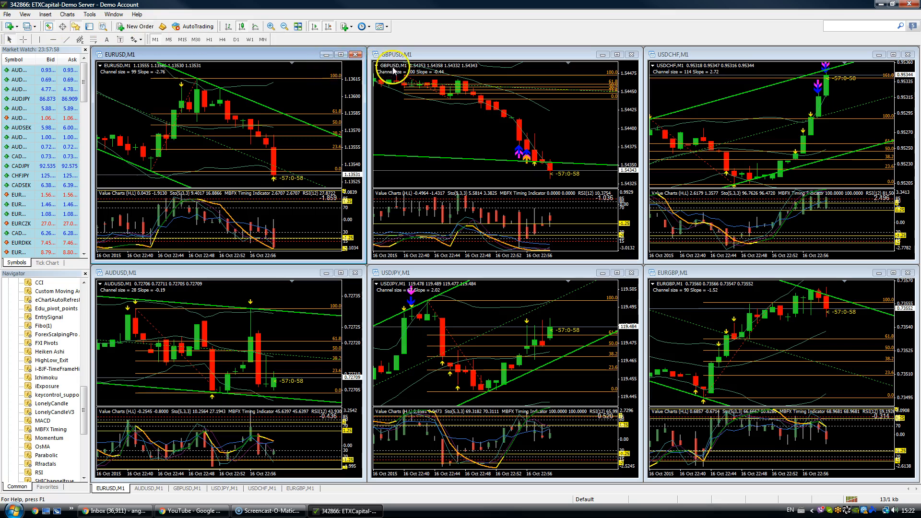
{"action": "mouse_move", "coordinate": [716, 282]}
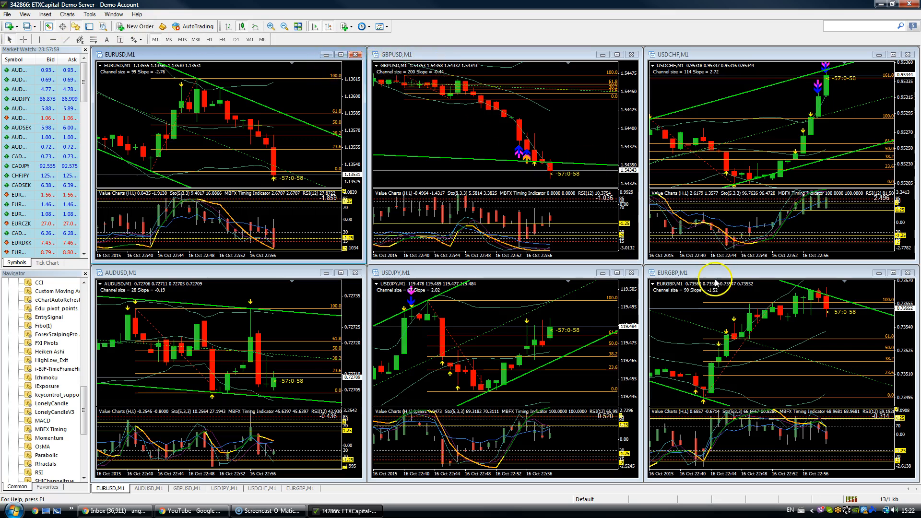
Check the New Chart symbol list, then bring up the View menu of panels and toolbars
{"action": "left_click", "coordinate": [10, 26]}
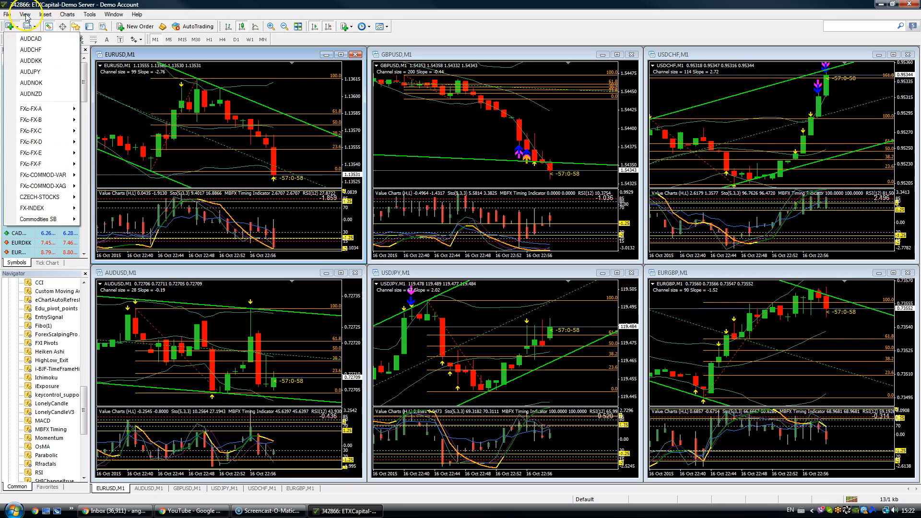
{"action": "left_click", "coordinate": [25, 14]}
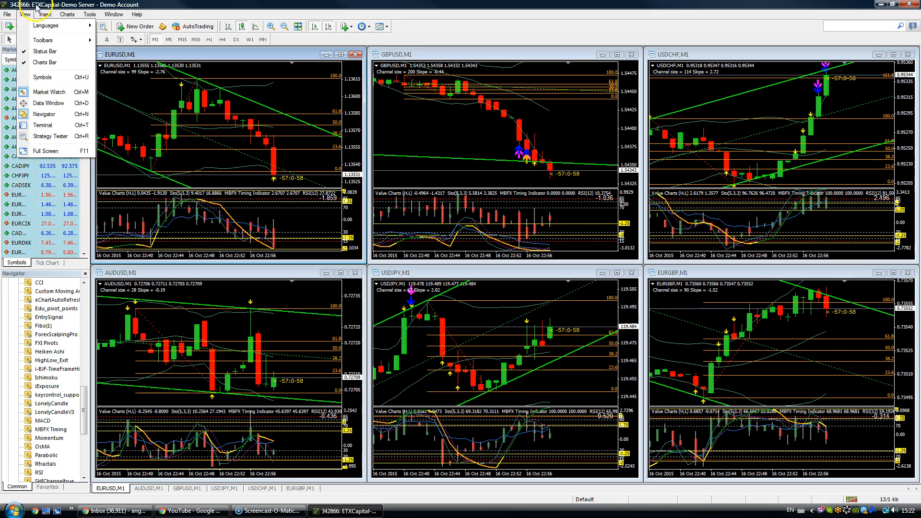
{"action": "mouse_move", "coordinate": [47, 77]}
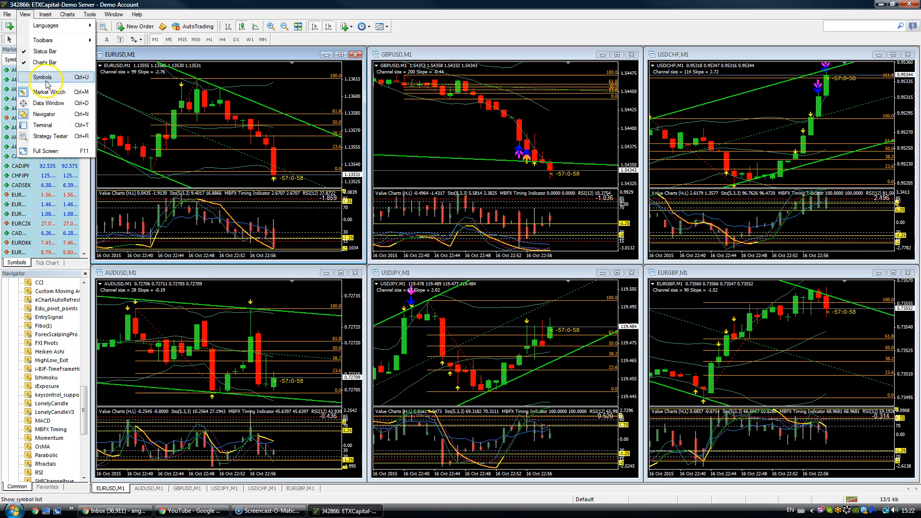
{"action": "left_click", "coordinate": [43, 76]}
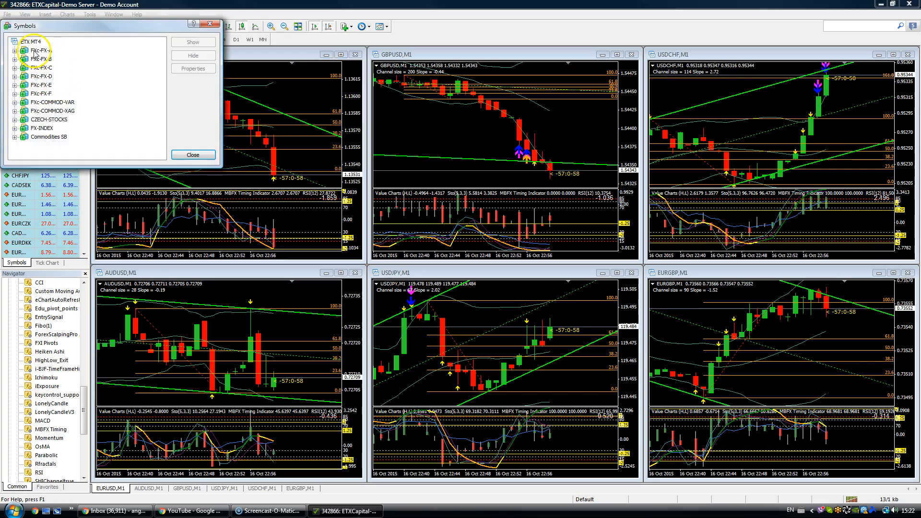
{"action": "left_click", "coordinate": [40, 50]}
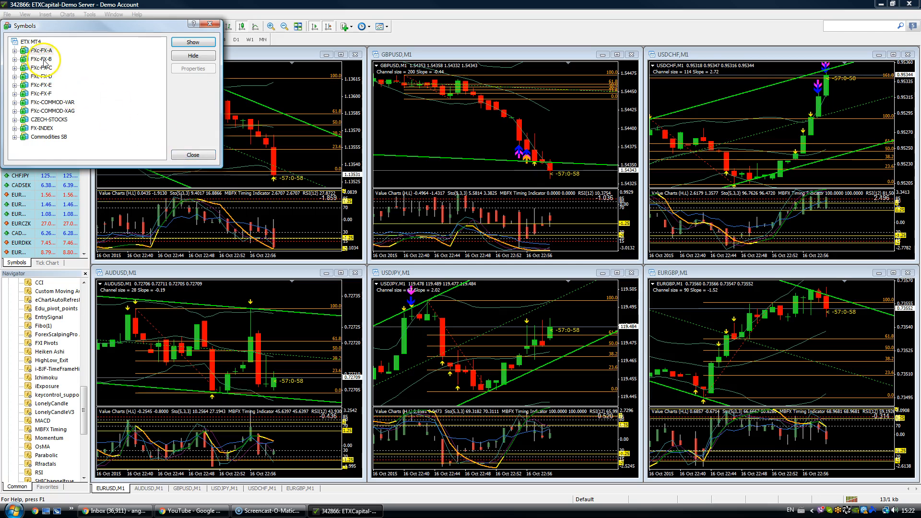
{"action": "left_click", "coordinate": [41, 58]}
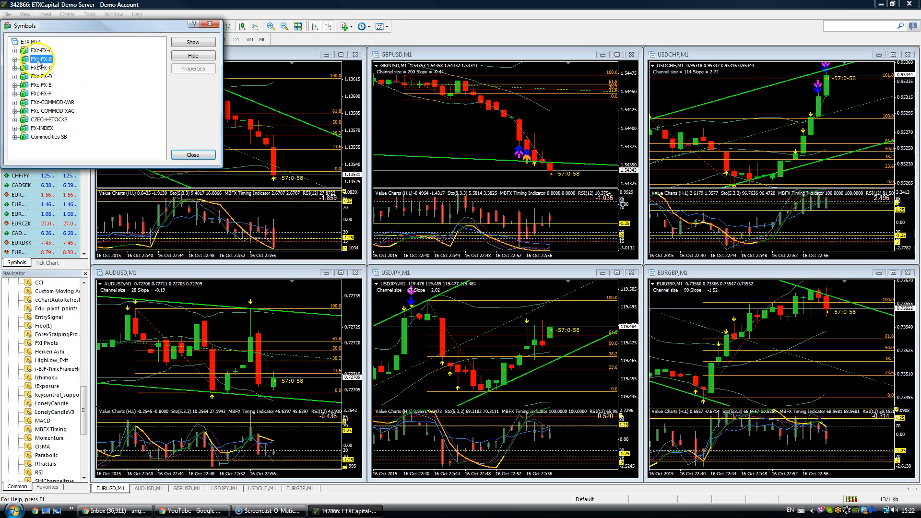
{"action": "left_click", "coordinate": [15, 58]}
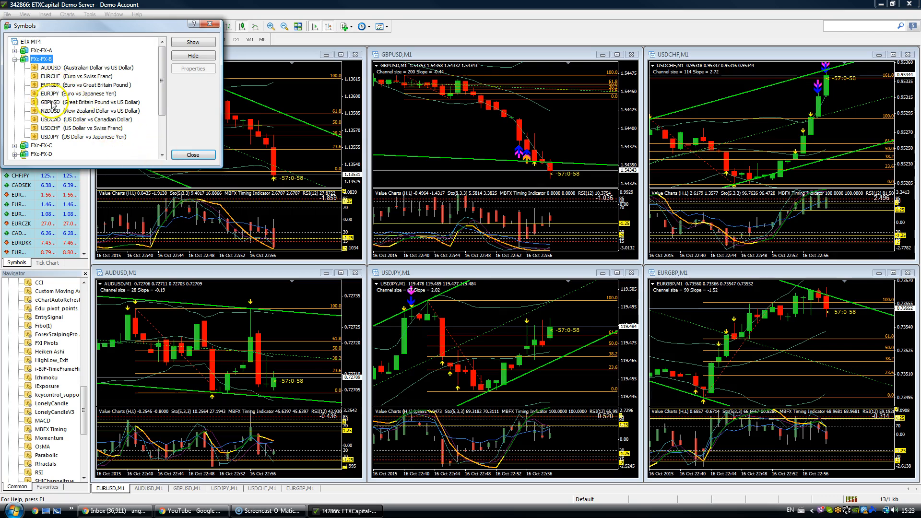
{"action": "left_click", "coordinate": [77, 101]}
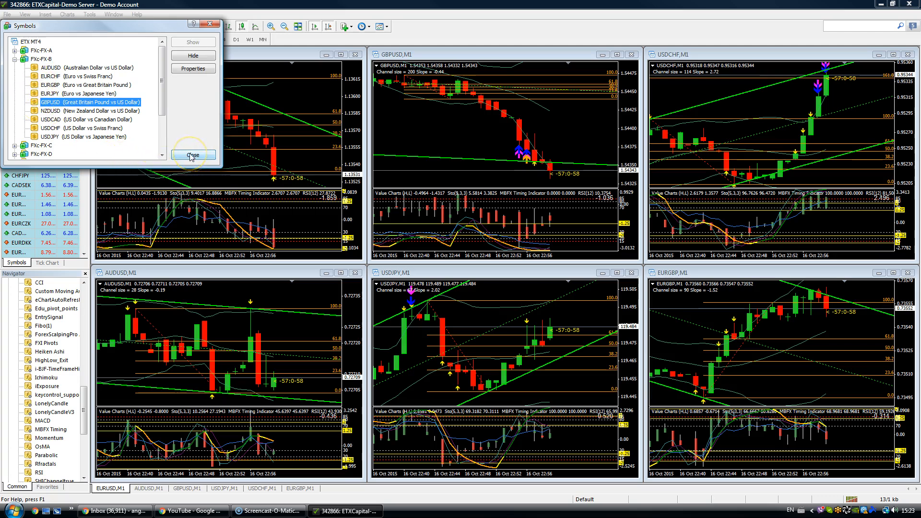
{"action": "left_click", "coordinate": [192, 154]}
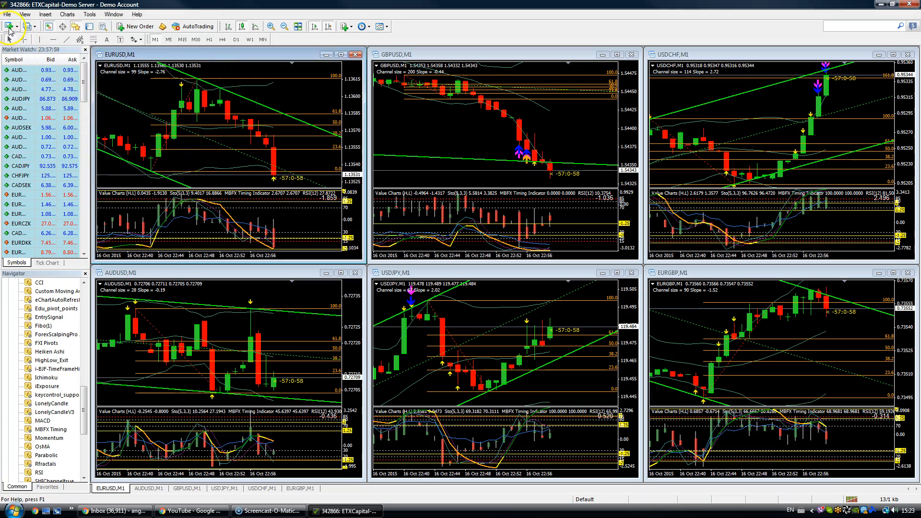
{"action": "mouse_move", "coordinate": [12, 26]}
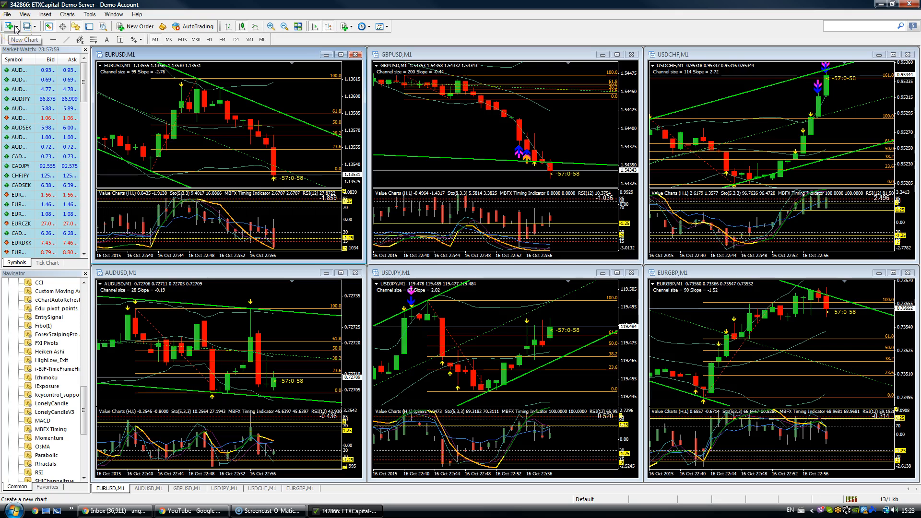
{"action": "left_click", "coordinate": [9, 26]}
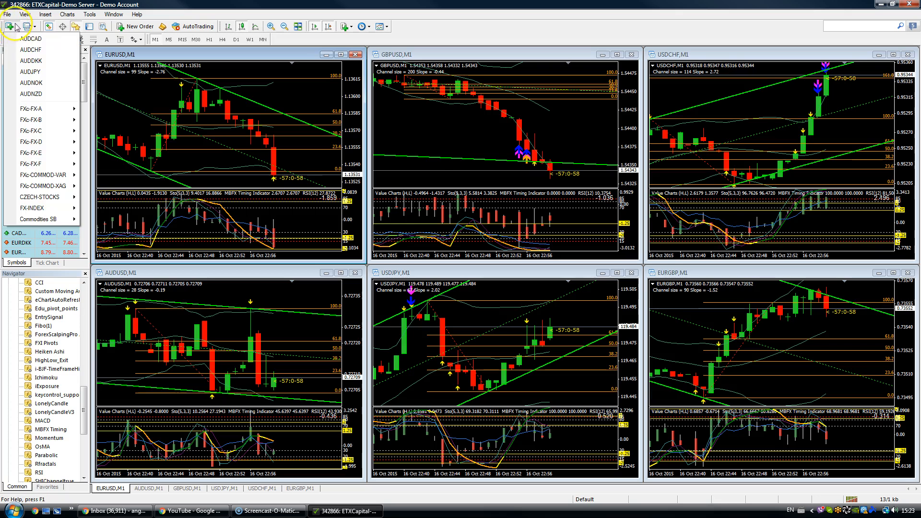
{"action": "mouse_move", "coordinate": [42, 108]}
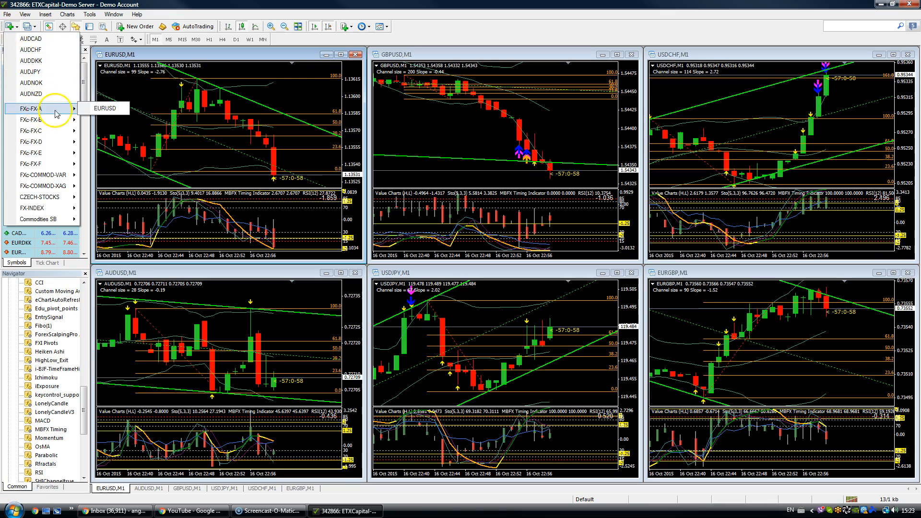
{"action": "left_click", "coordinate": [105, 108]}
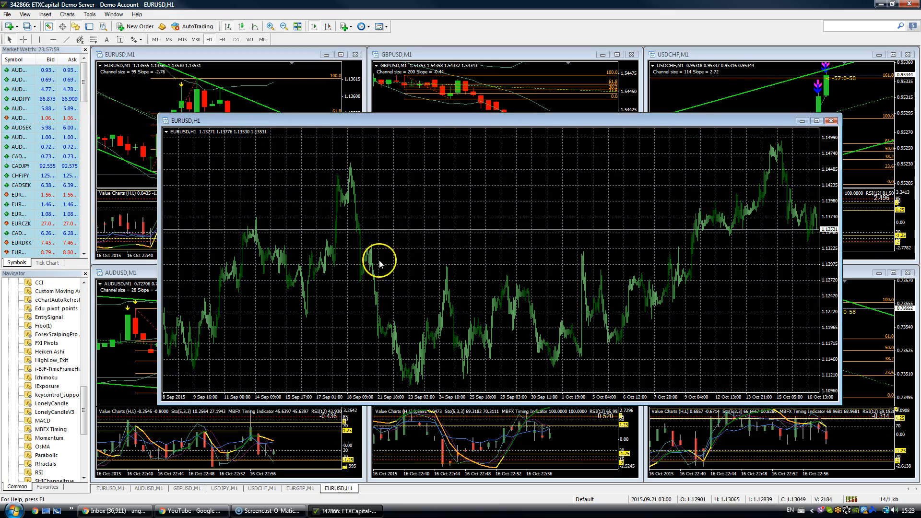
{"action": "mouse_move", "coordinate": [337, 234]}
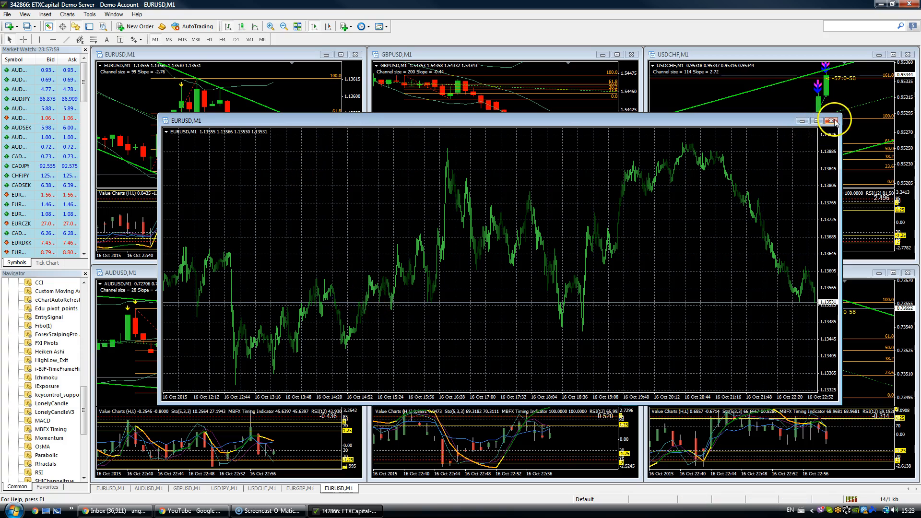
{"action": "left_click", "coordinate": [832, 121]}
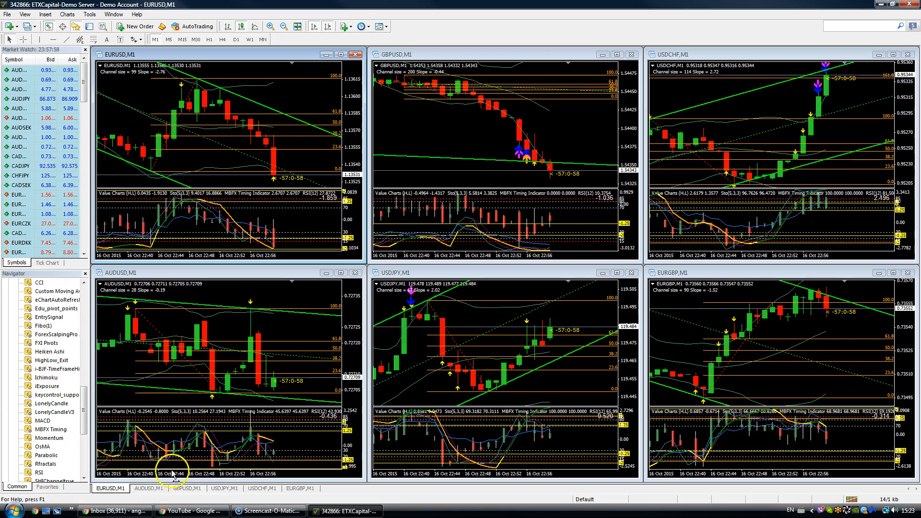
{"action": "mouse_move", "coordinate": [187, 500]}
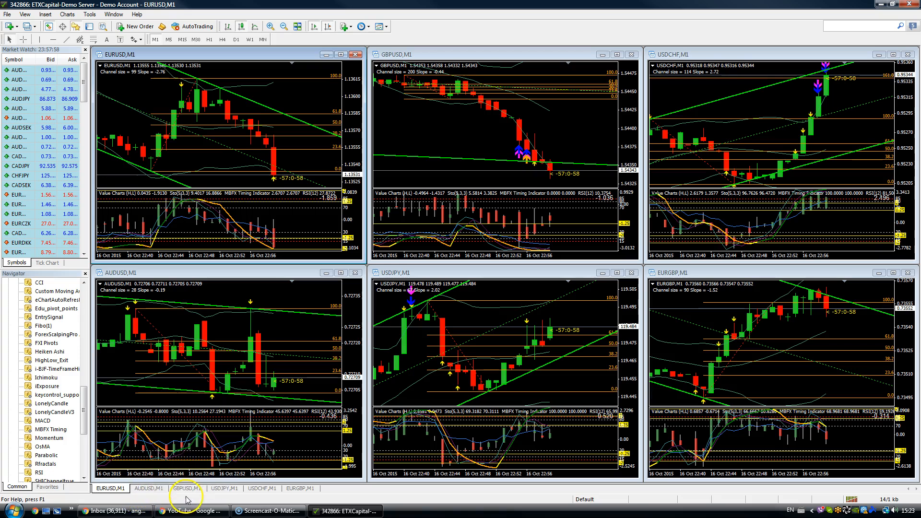
{"action": "mouse_move", "coordinate": [223, 504]}
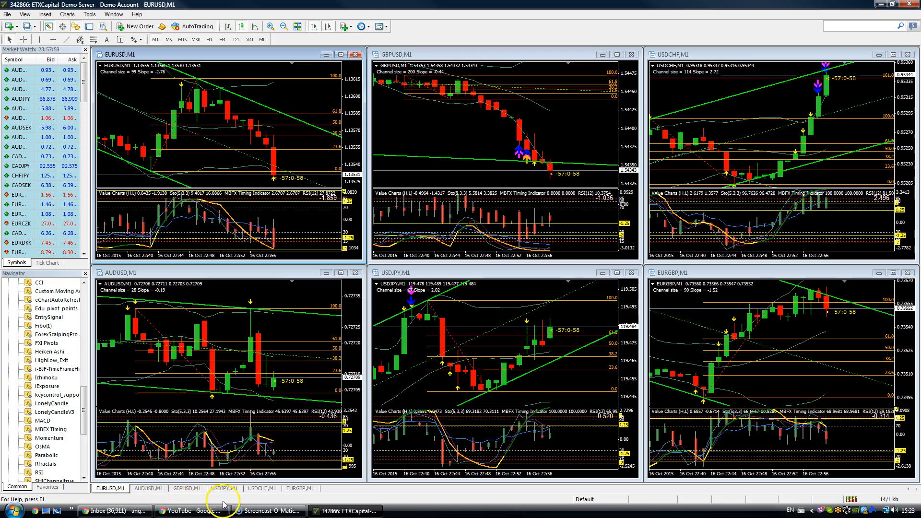
{"action": "mouse_move", "coordinate": [224, 499]}
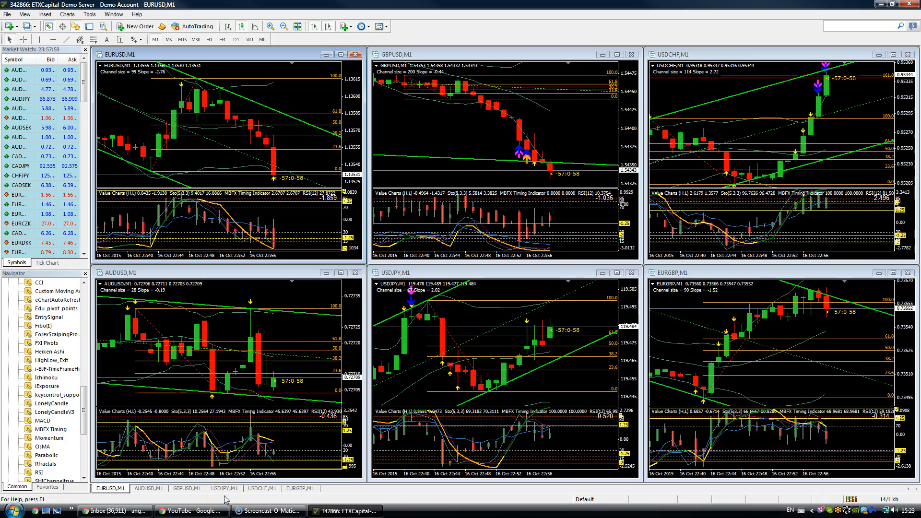
{"action": "mouse_move", "coordinate": [262, 500]}
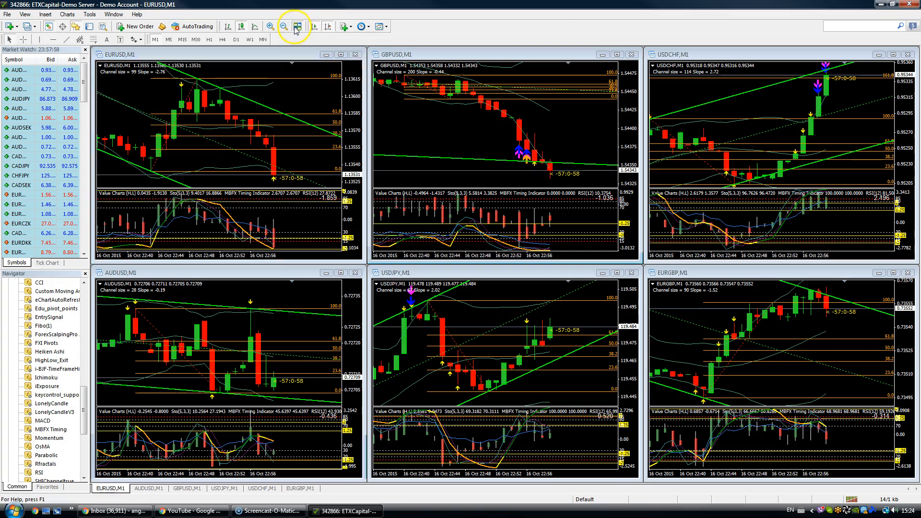
{"action": "mouse_move", "coordinate": [298, 27]}
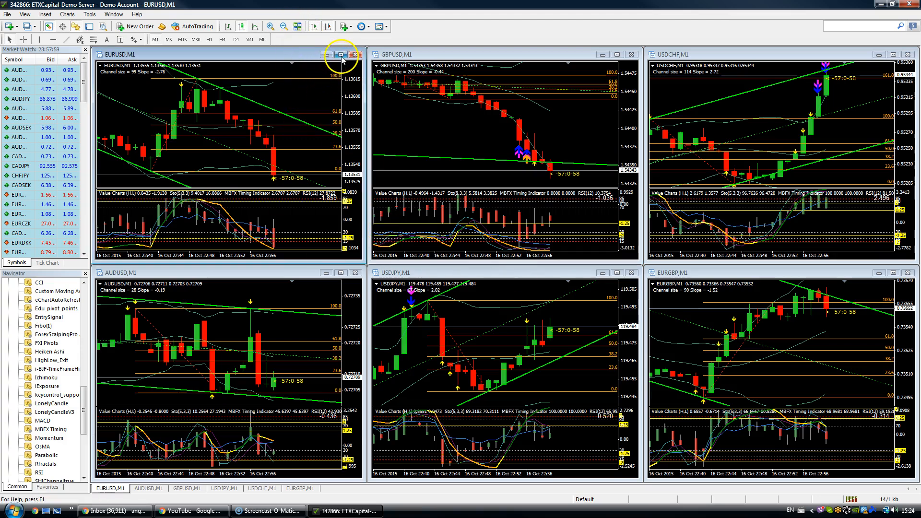
Maximise the EURUSD chart, re-tile the windows, then maximise EURUSD again to fill the workspace
{"action": "left_click", "coordinate": [339, 54]}
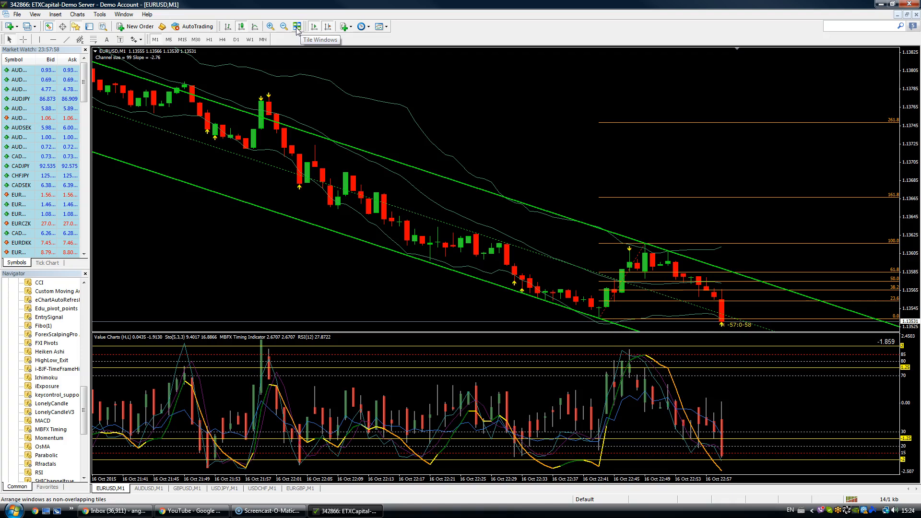
{"action": "left_click", "coordinate": [296, 26]}
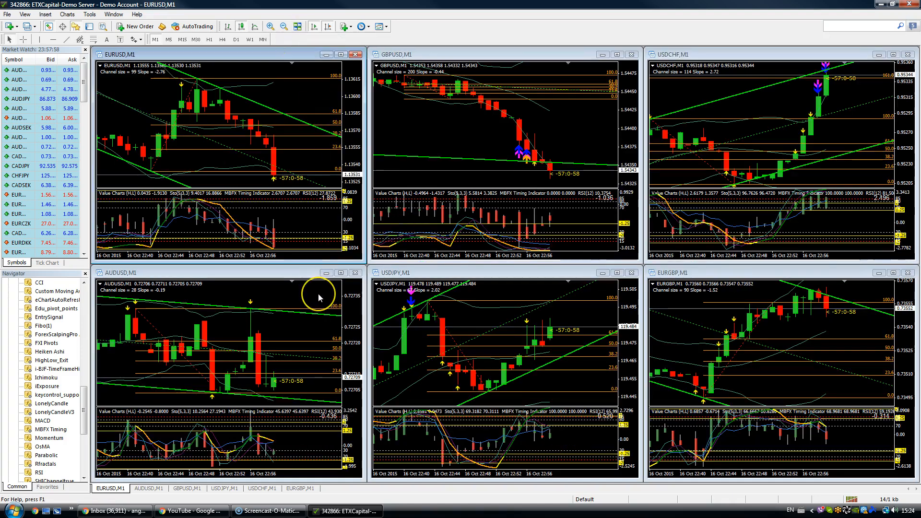
{"action": "mouse_move", "coordinate": [313, 55]}
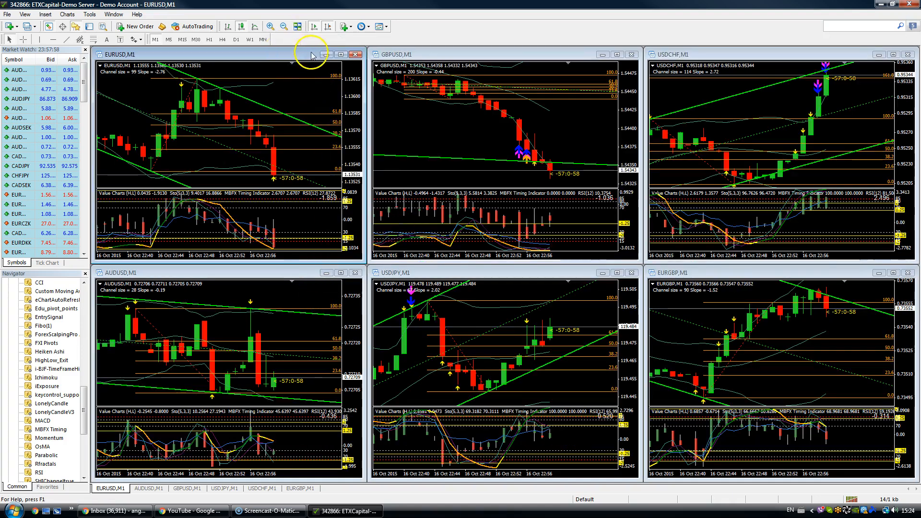
{"action": "left_click", "coordinate": [335, 54]}
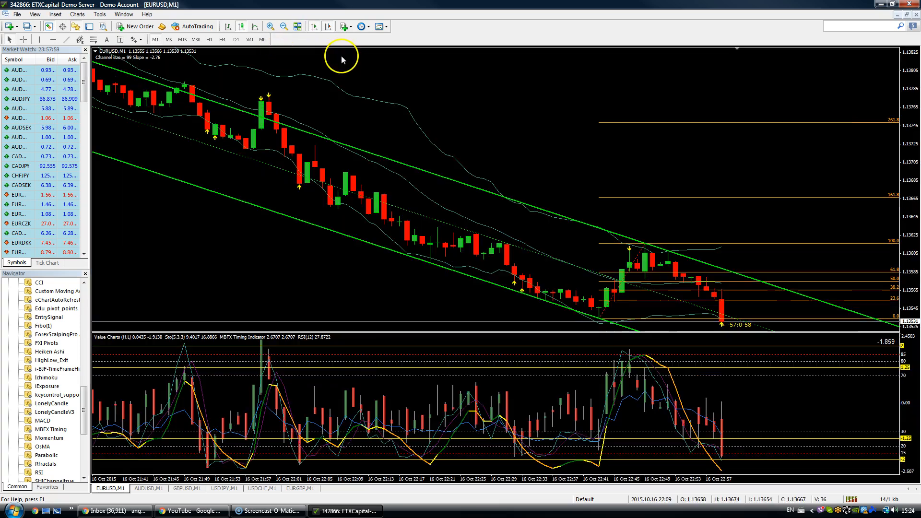
{"action": "left_click", "coordinate": [269, 27]}
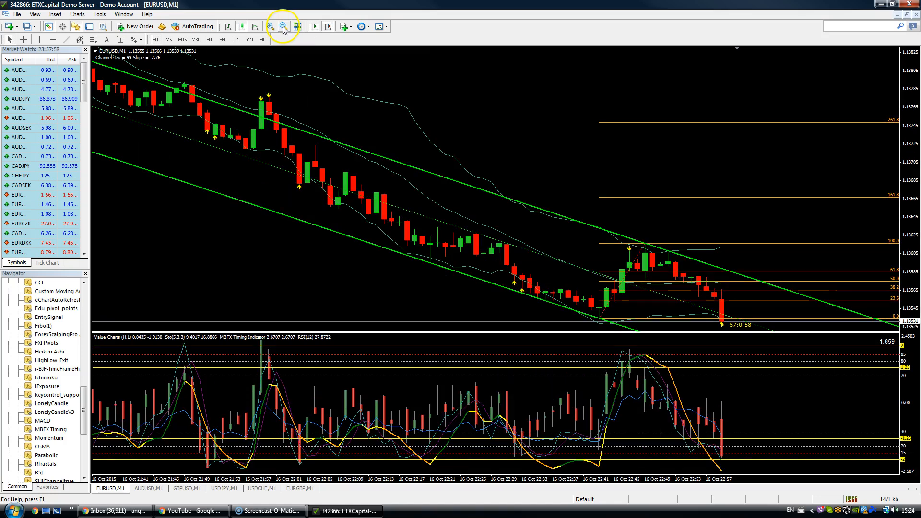
{"action": "left_click", "coordinate": [270, 26]}
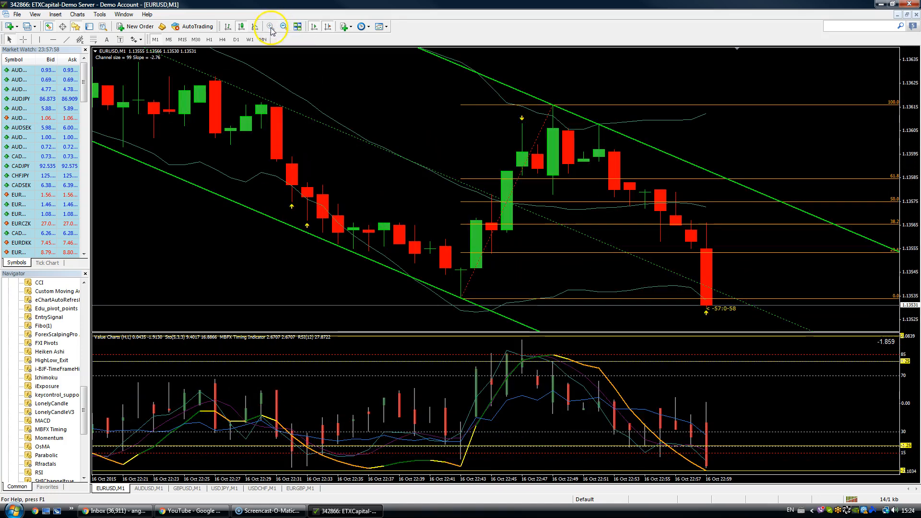
{"action": "left_click", "coordinate": [284, 26]}
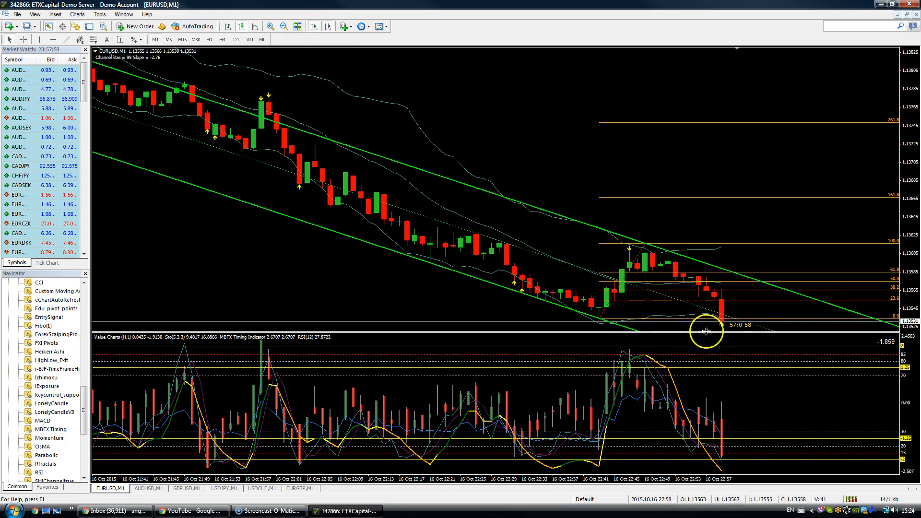
{"action": "mouse_move", "coordinate": [553, 338]}
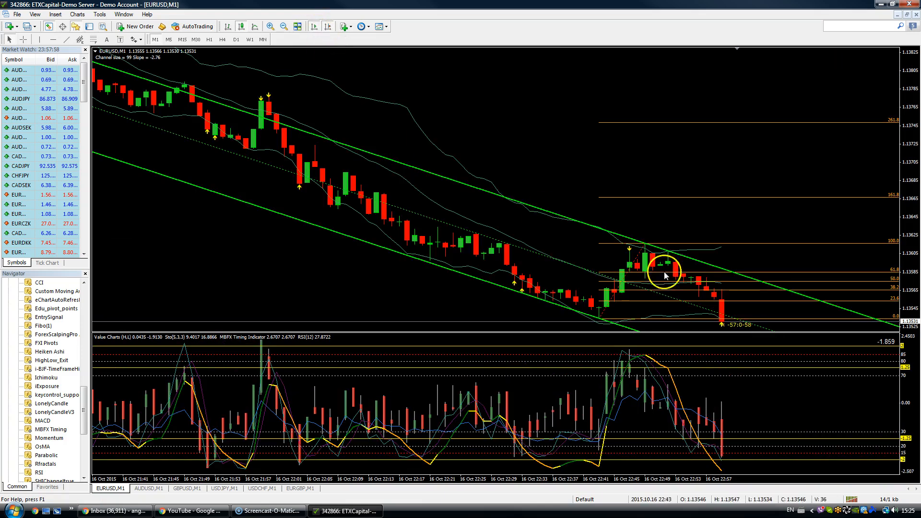
{"action": "mouse_move", "coordinate": [305, 214]}
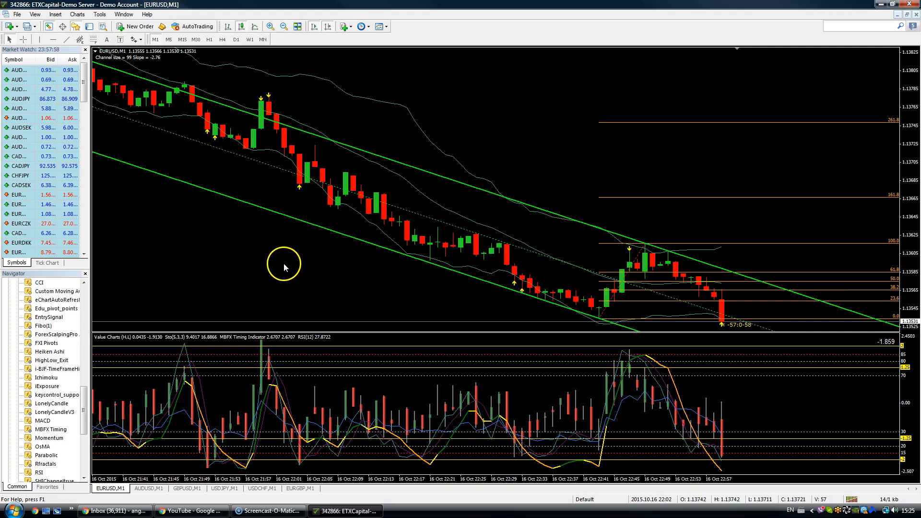
{"action": "mouse_move", "coordinate": [496, 334]}
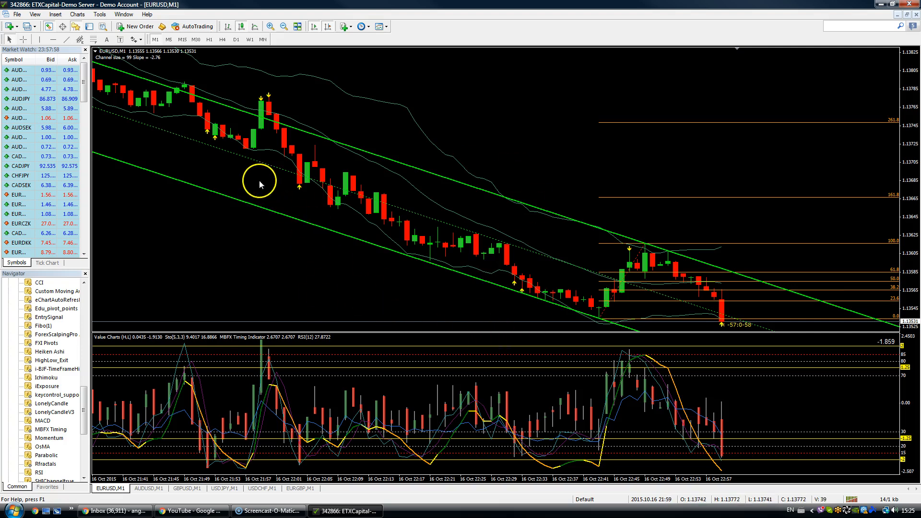
{"action": "mouse_move", "coordinate": [11, 39]}
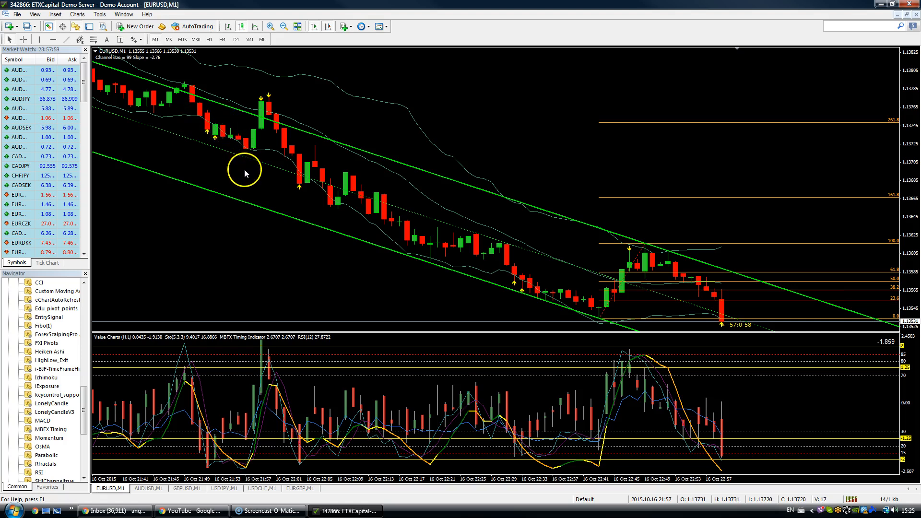
{"action": "mouse_move", "coordinate": [261, 282]}
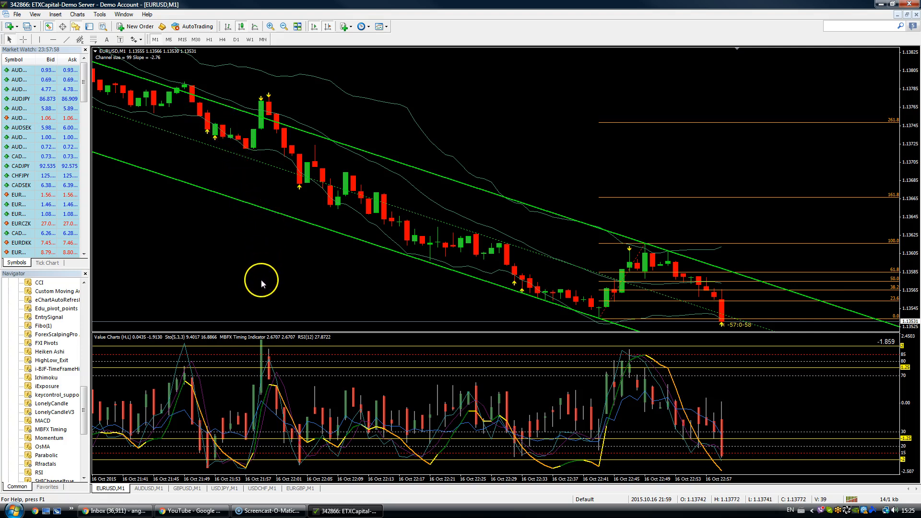